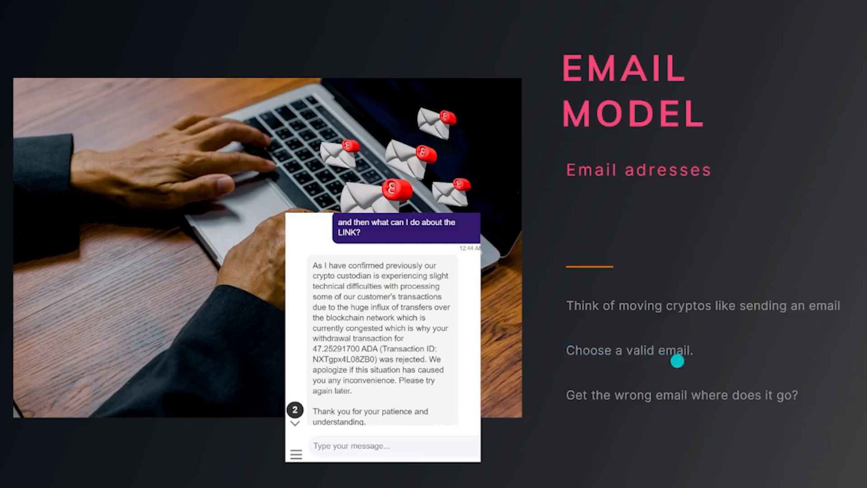
{"action": "mouse_move", "coordinate": [739, 407]}
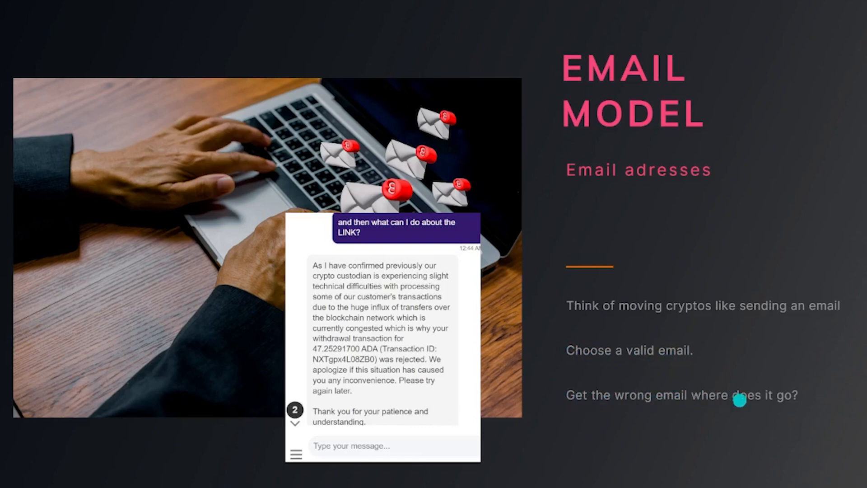
{"action": "mouse_move", "coordinate": [662, 415]}
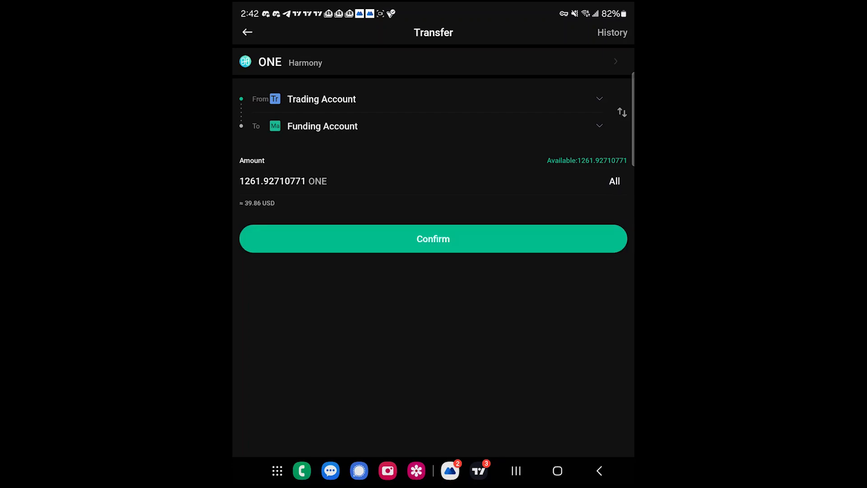
Enter 250 ONE as the amount to transfer from the Trading Account to the Funding Account
{"action": "type", "text": "250"}
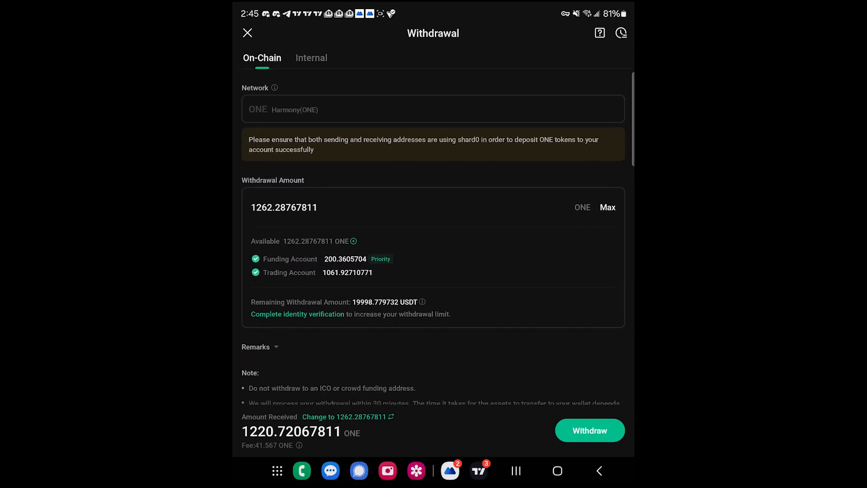
Scroll down the Harmony ONE withdrawal form to review the maximum amount and fees
{"action": "scroll", "scroll_direction": "down", "scroll_amount": 3}
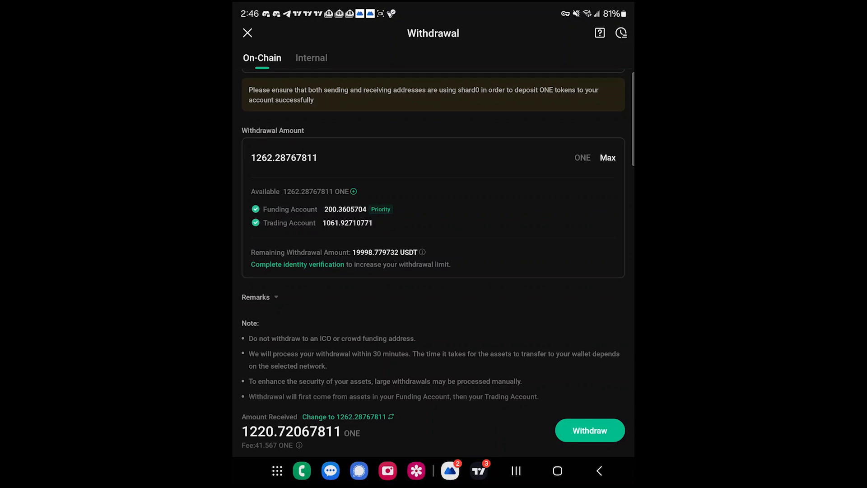
{"action": "left_click", "coordinate": [299, 446]}
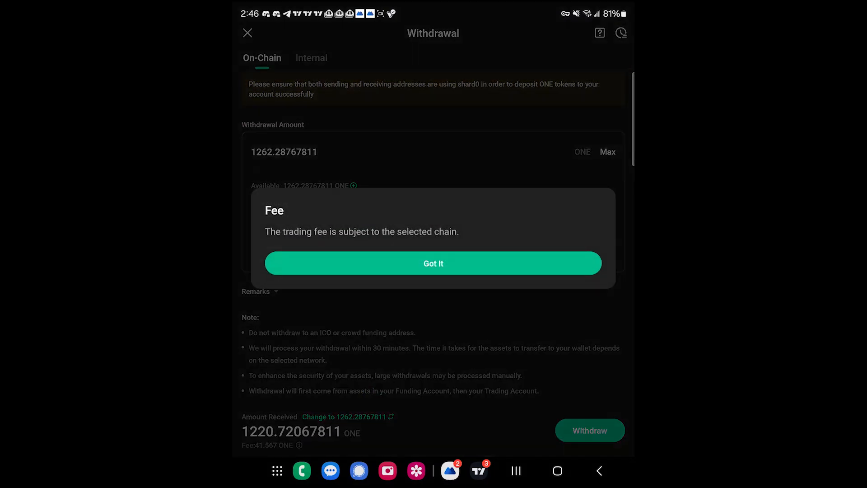
Close the Fee pop-up with 'Got It' and return to the Withdrawal screen
{"action": "left_click", "coordinate": [434, 264]}
{"action": "type", "text": "260"}
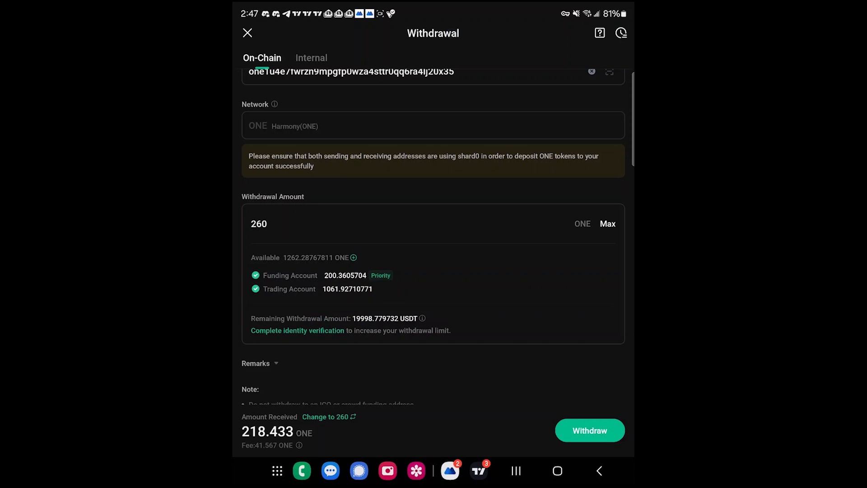
Submit the 260 ONE on-chain withdrawal, leaving 1002.28767811 ONE available
{"action": "left_click", "coordinate": [591, 430]}
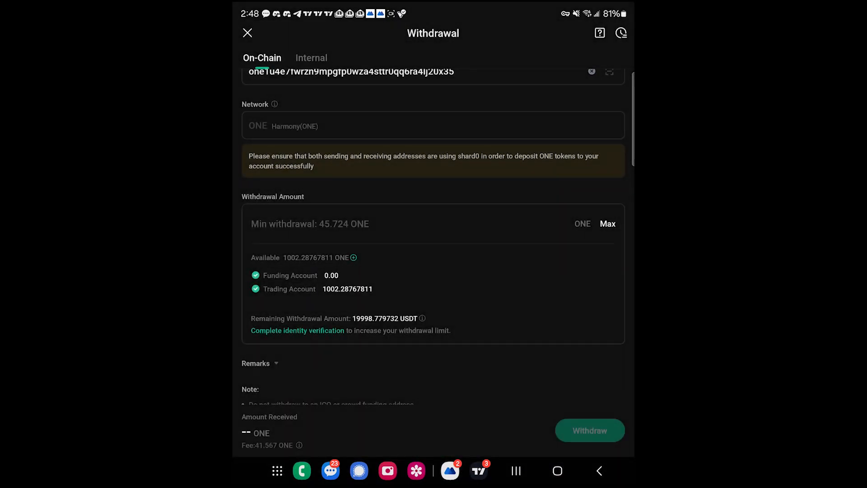
View the ONE balance of 218.433 in the receiving exchange app's Assets
{"action": "left_click", "coordinate": [246, 32]}
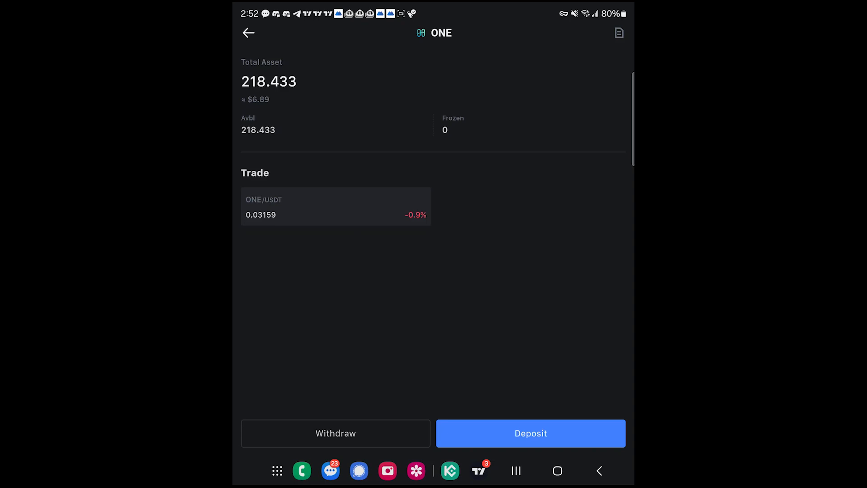